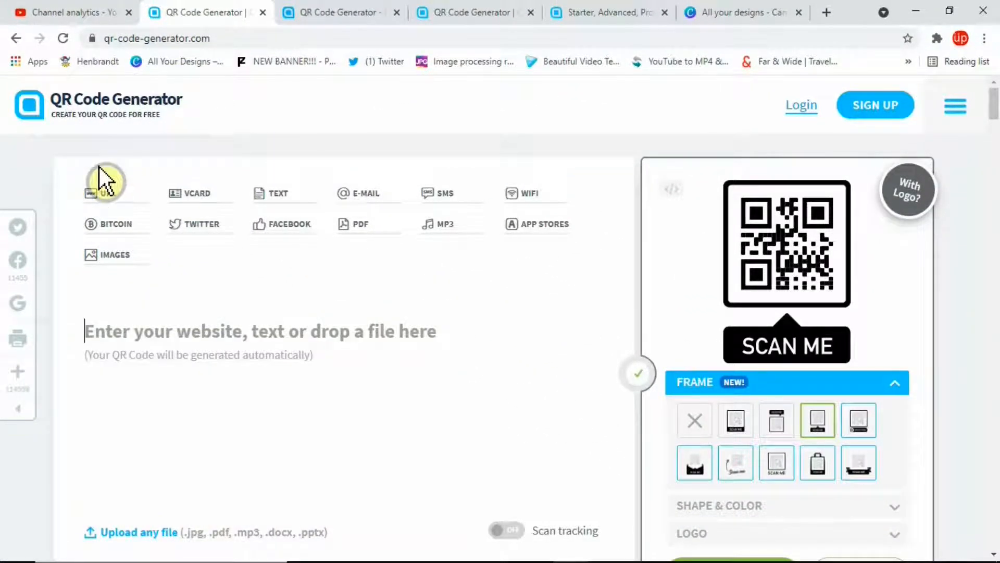
mouse_move(547, 405)
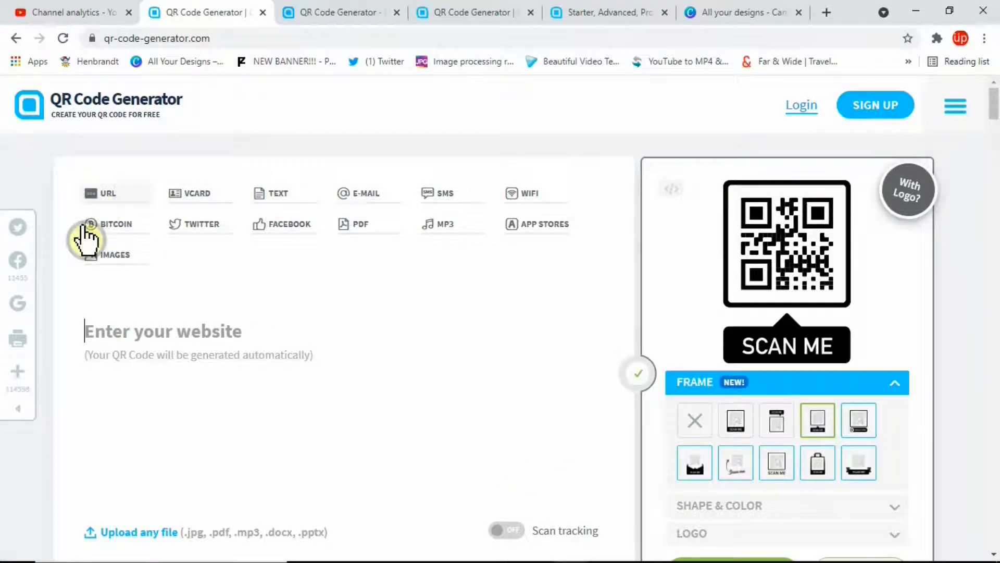
mouse_move(115, 254)
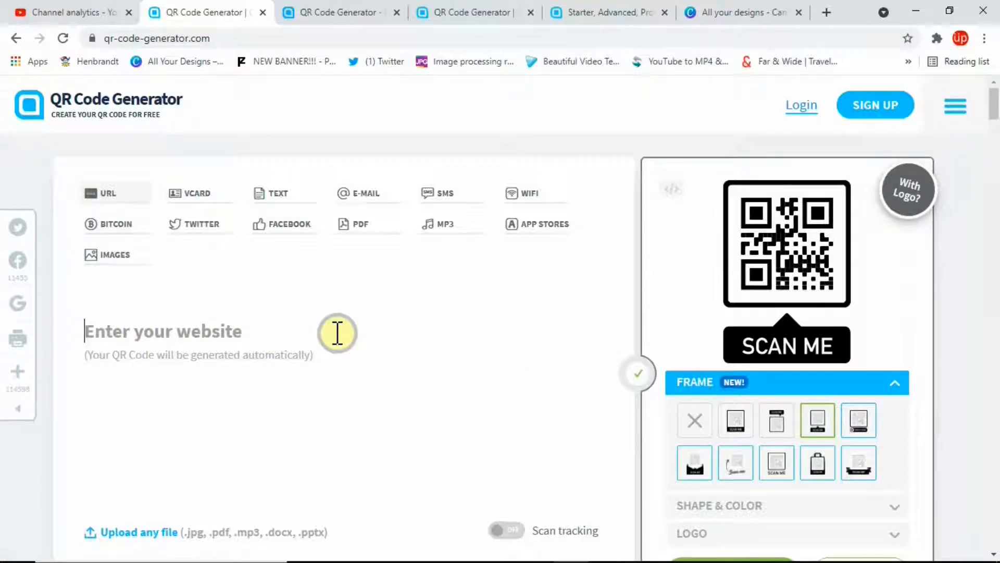
mouse_move(103, 204)
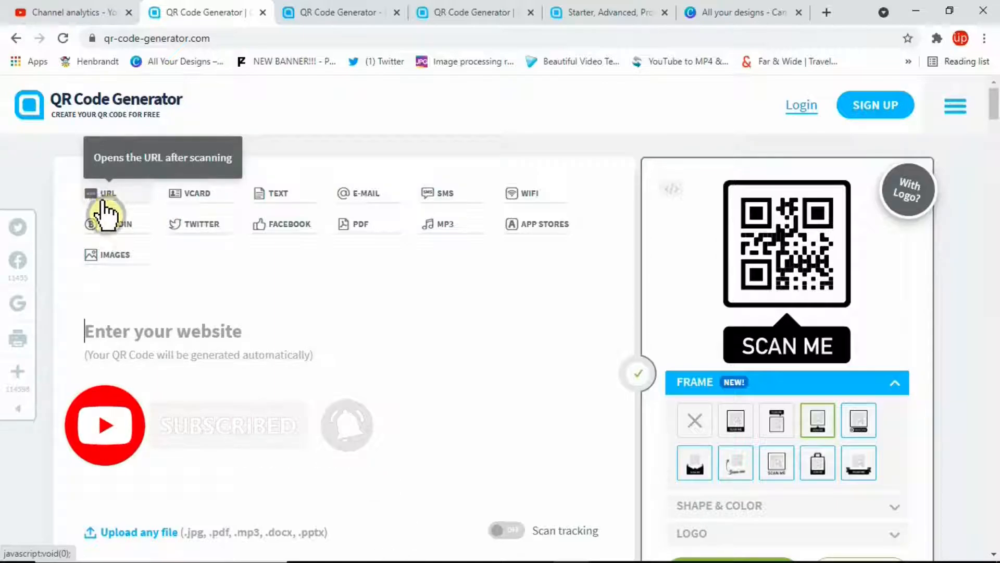
Switch from the SMS code type to the Facebook type, which asks for sign-up
click(444, 193)
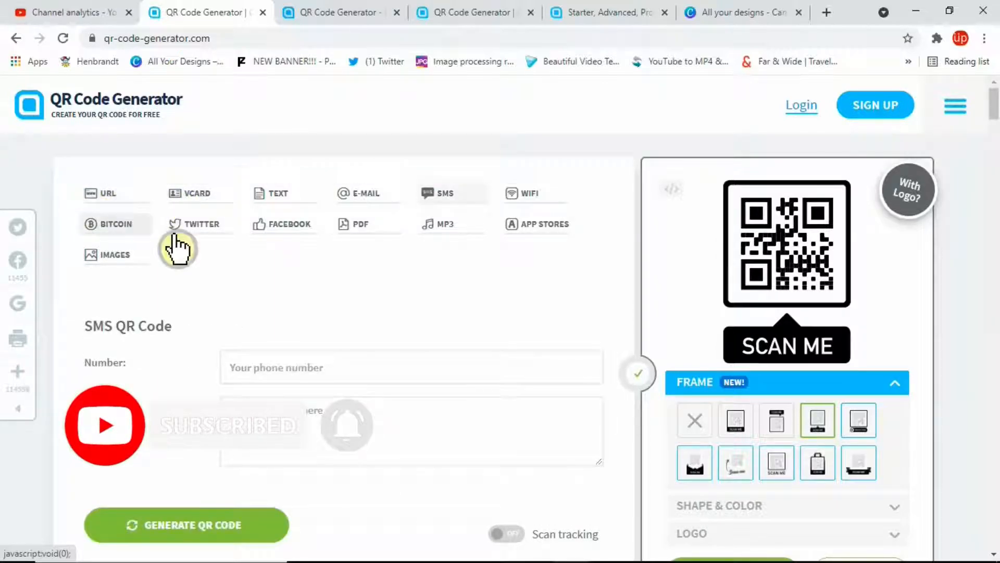
click(290, 224)
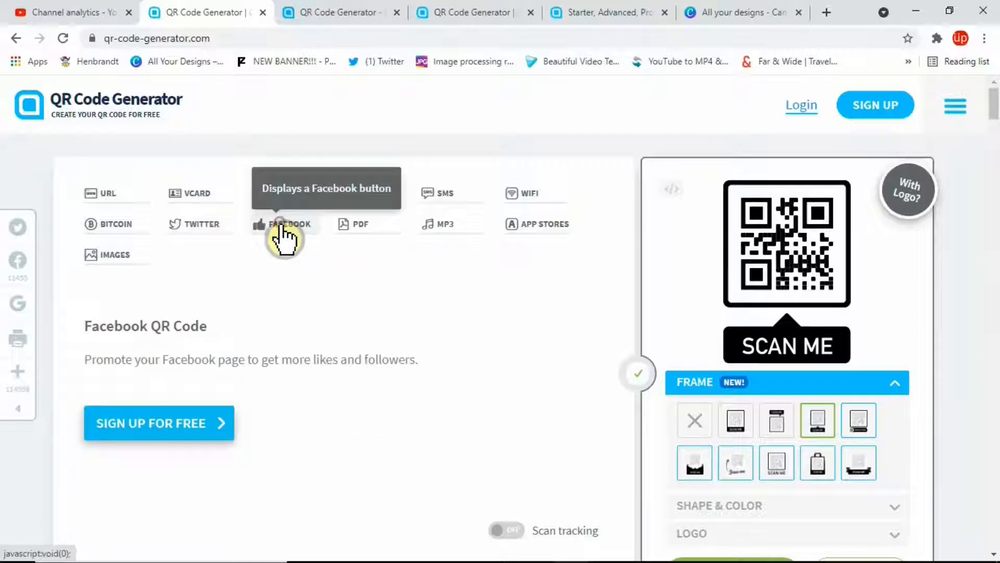
mouse_move(186, 331)
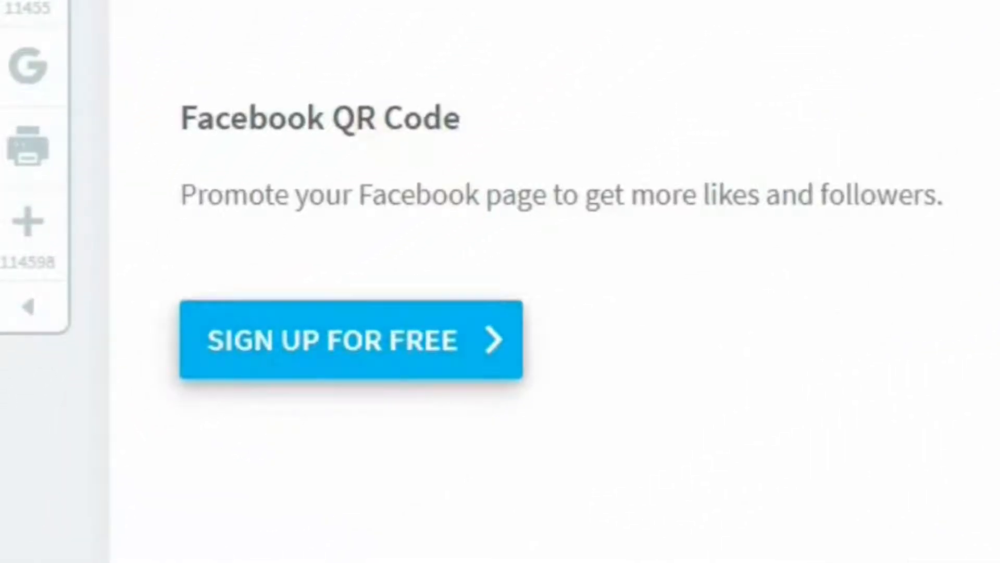
Try another frame thumbnail and dismiss the 'Attract more scans with frames' sign-up popup
scroll(up, 3)
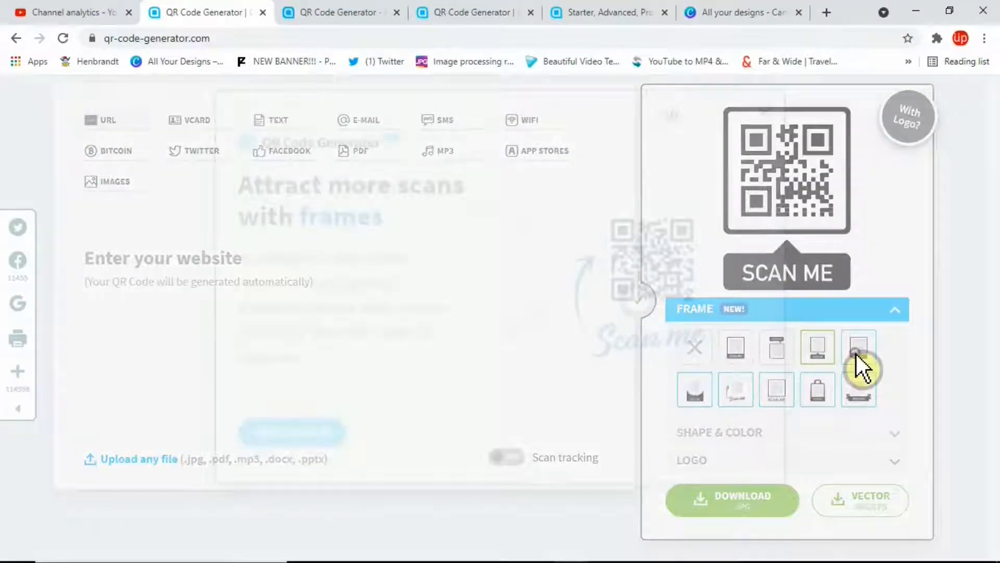
click(858, 347)
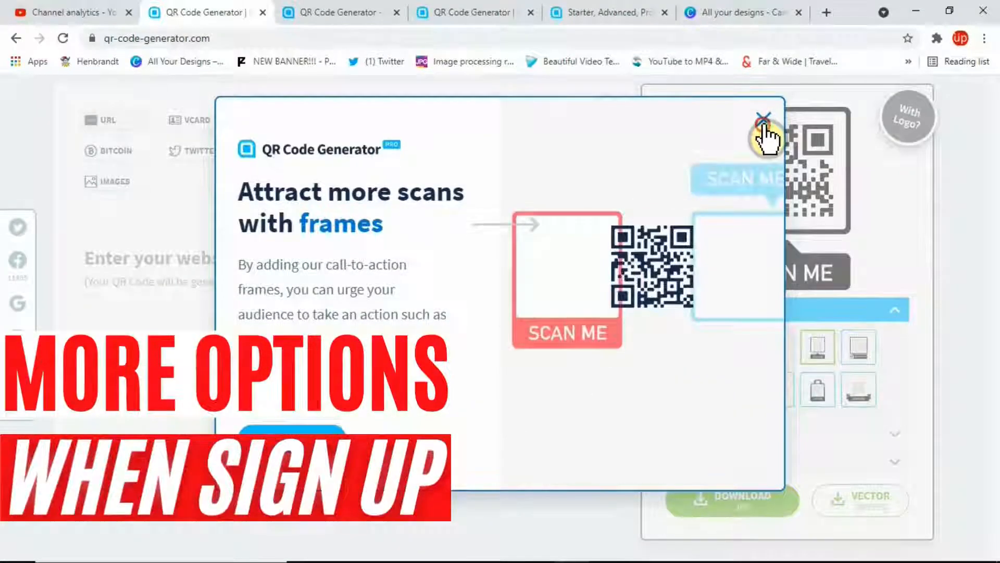
click(763, 118)
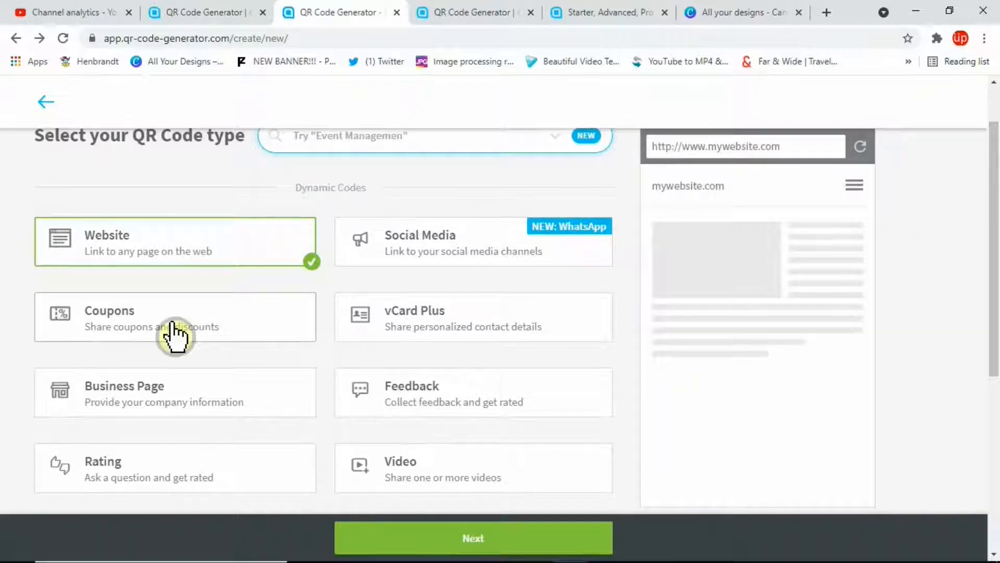
Browse the code type list, keep Website selected and continue with Next
scroll(down, 3)
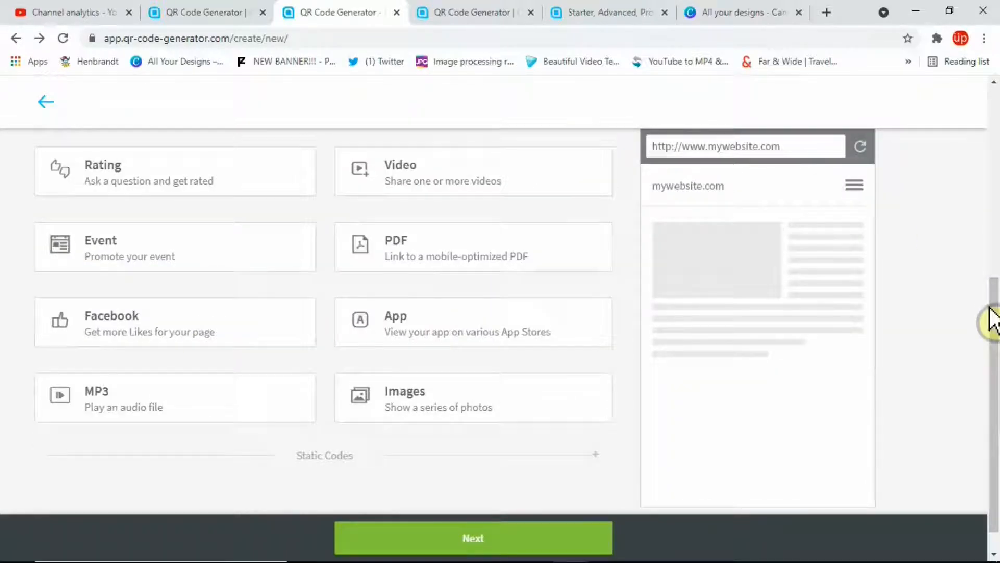
scroll(up, 3)
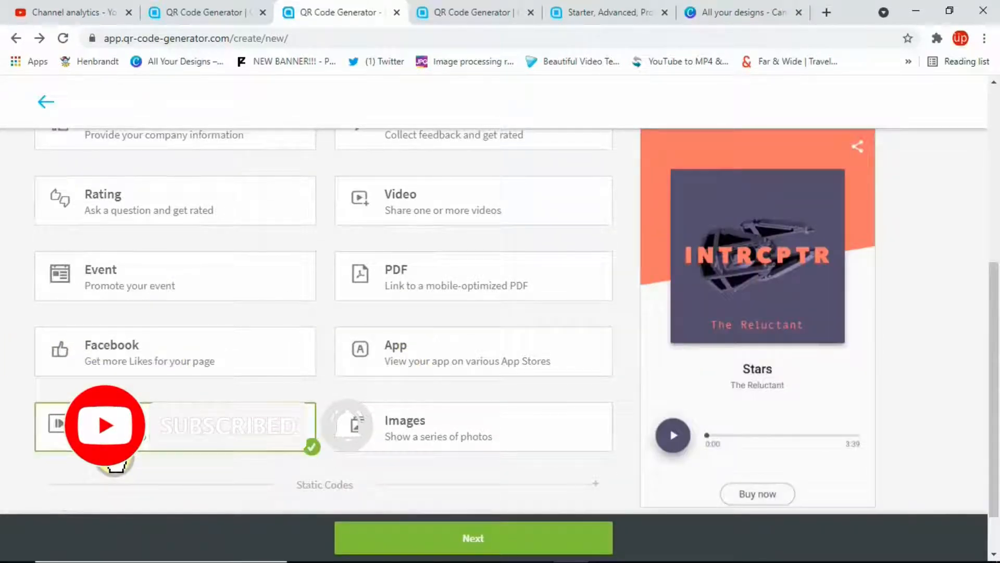
scroll(up, 3)
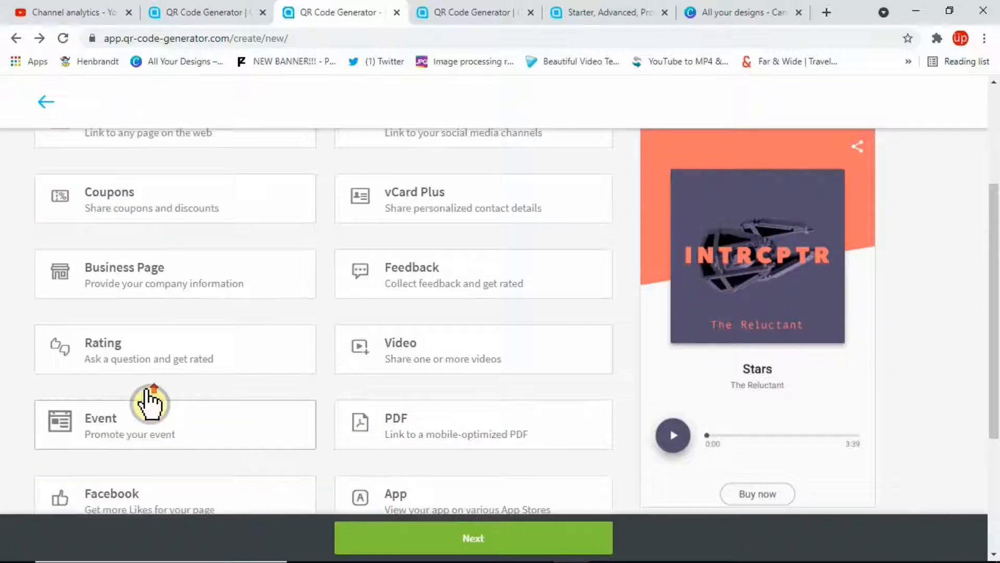
scroll(up, 3)
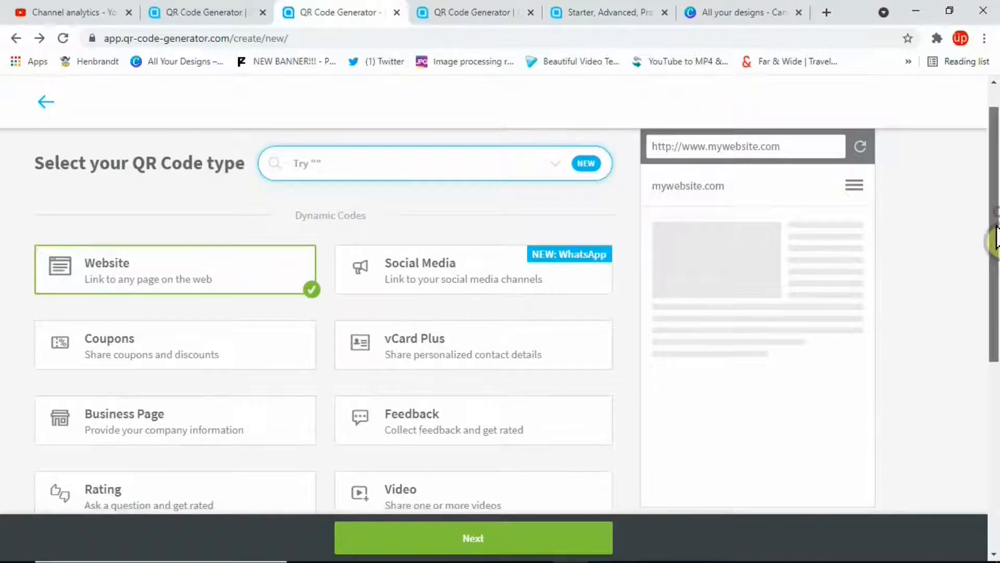
scroll(down, 3)
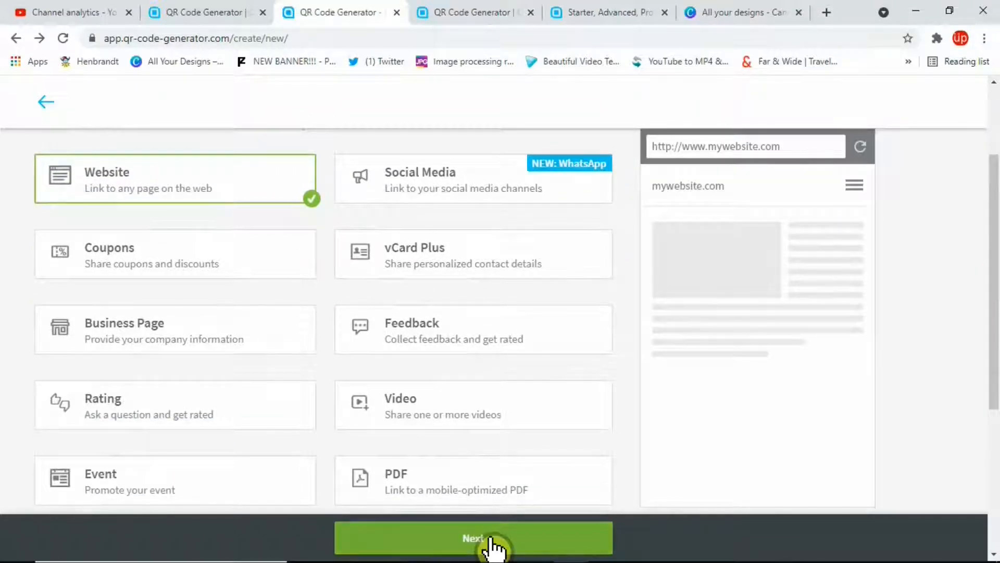
click(473, 538)
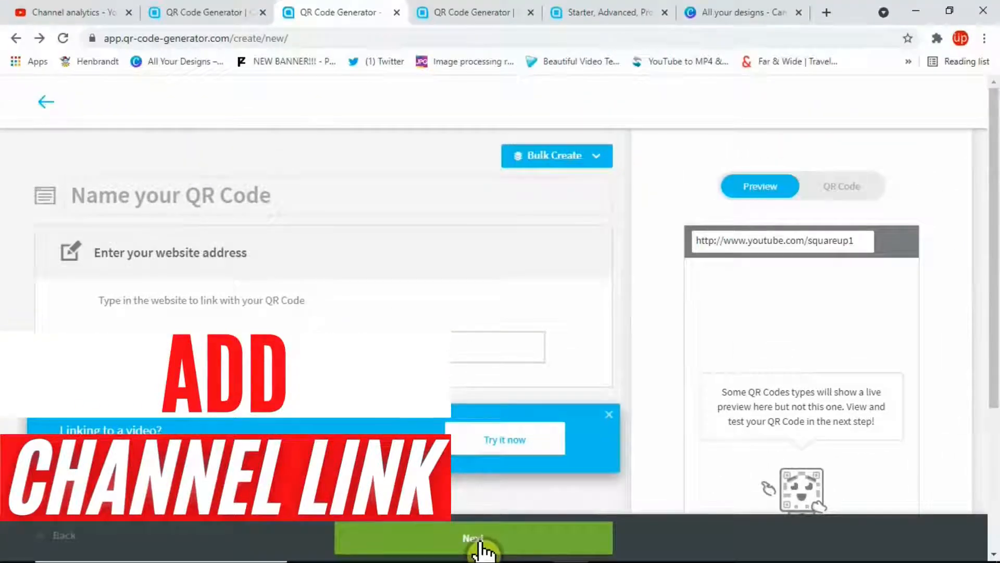
Confirm the channel address and restyle the code with the black SCAN ME bar frame
click(472, 537)
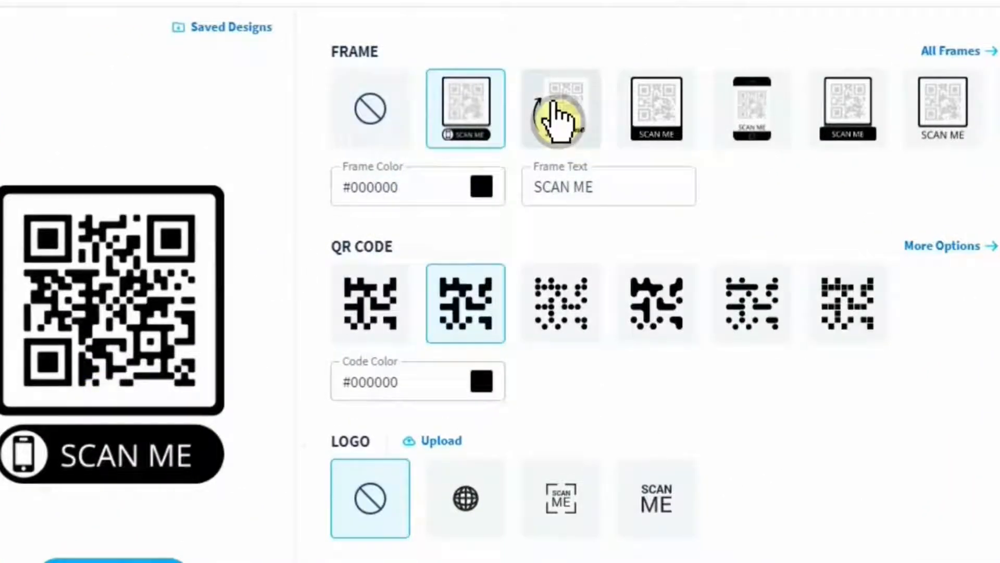
click(560, 108)
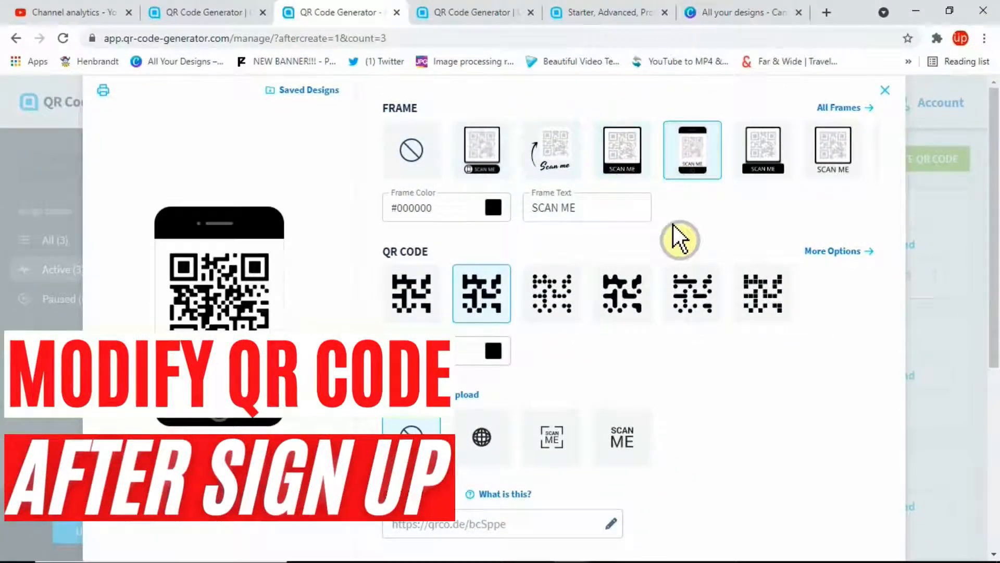
click(412, 294)
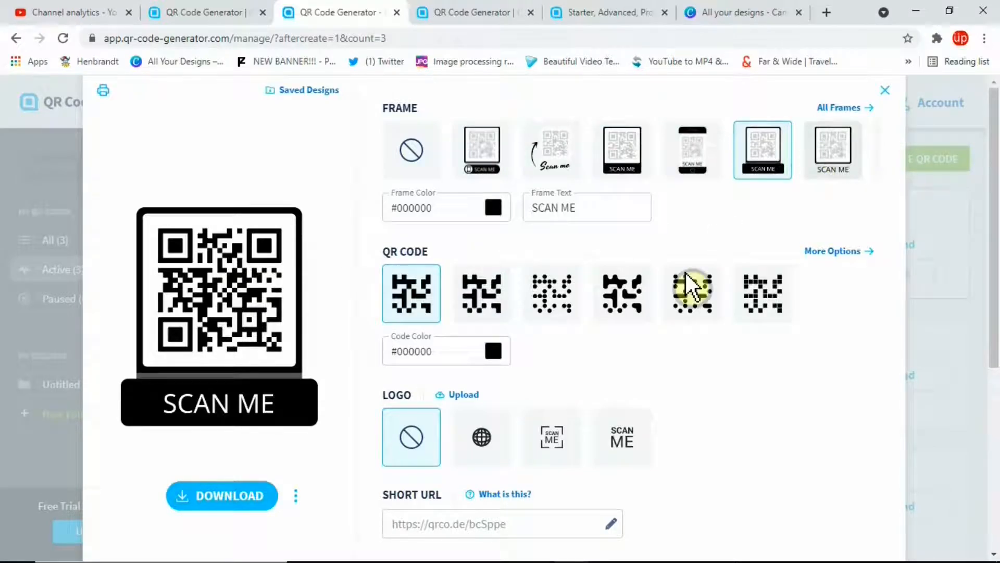
mouse_move(472, 403)
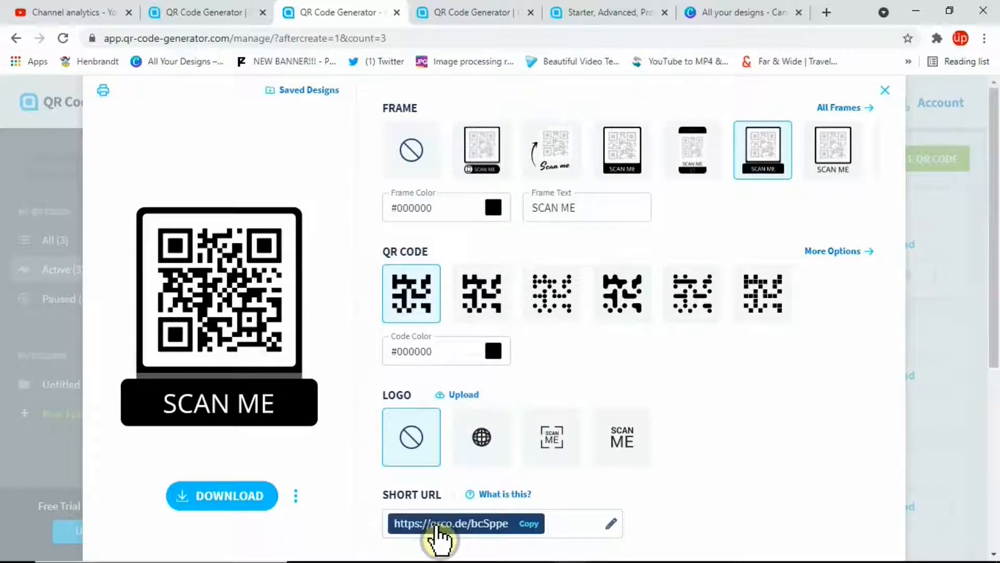
mouse_move(523, 532)
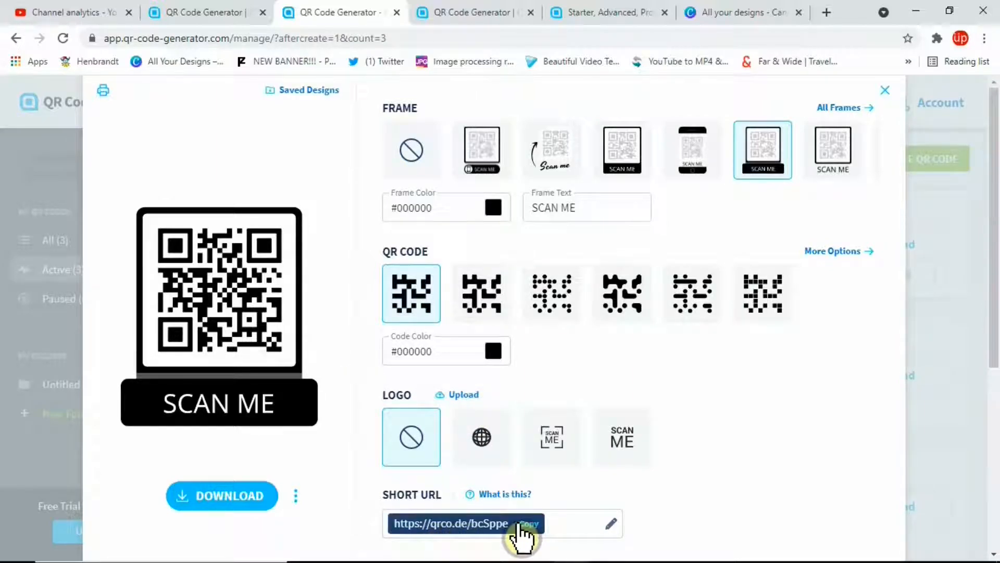
View the 'All Frames' Frame Style gallery reserved for signed-up users
click(839, 107)
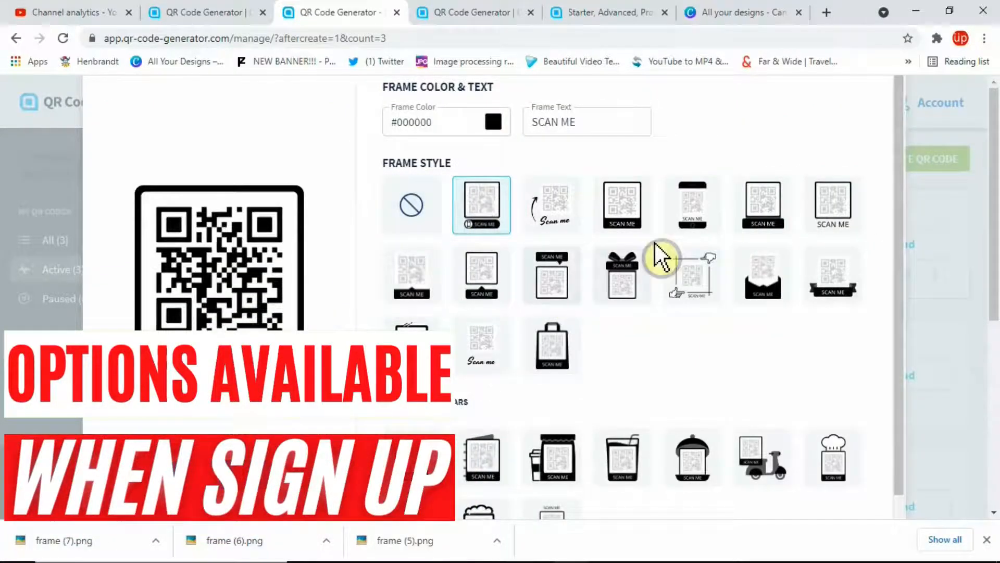
click(692, 275)
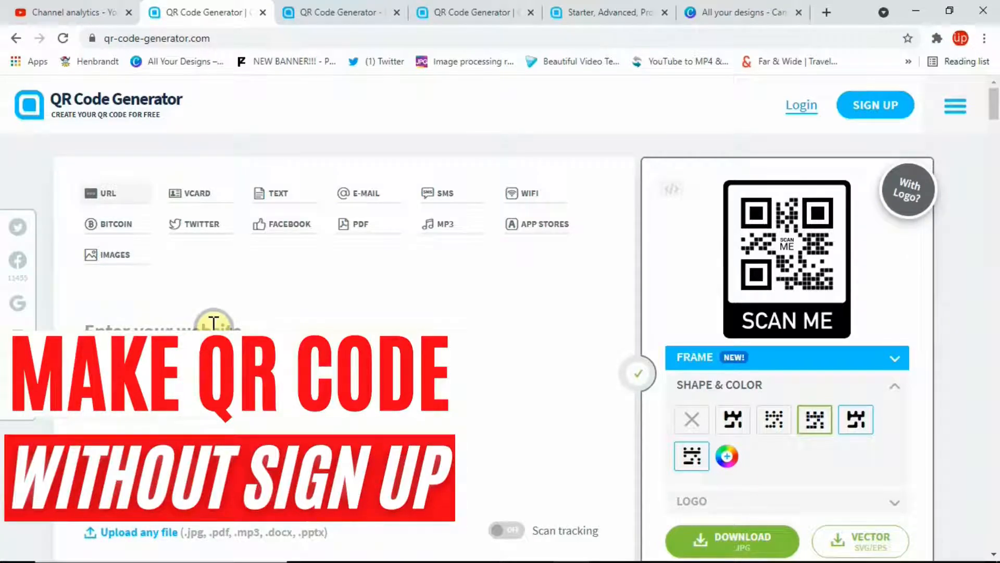
text(www.youtube.com/squareup1)
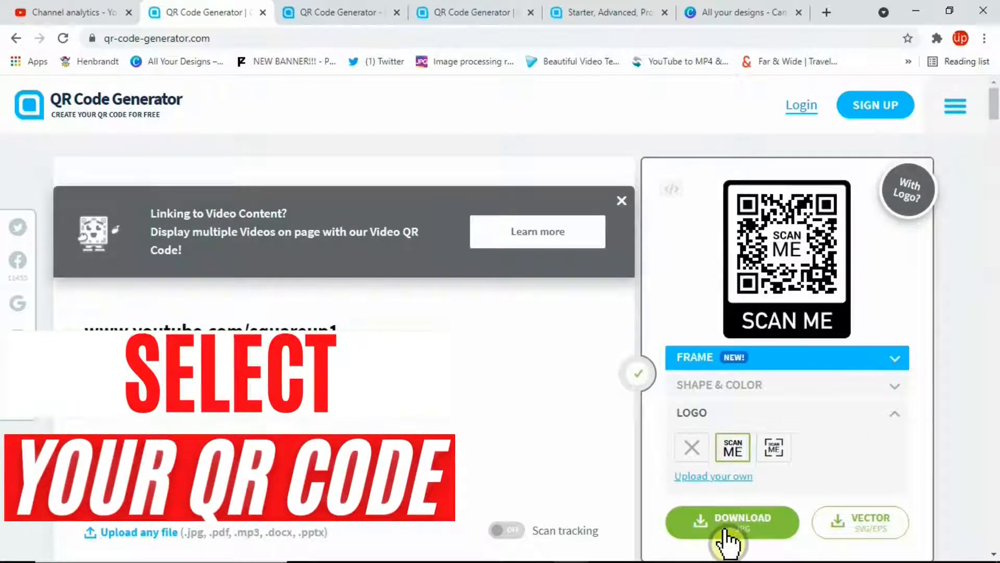
click(732, 522)
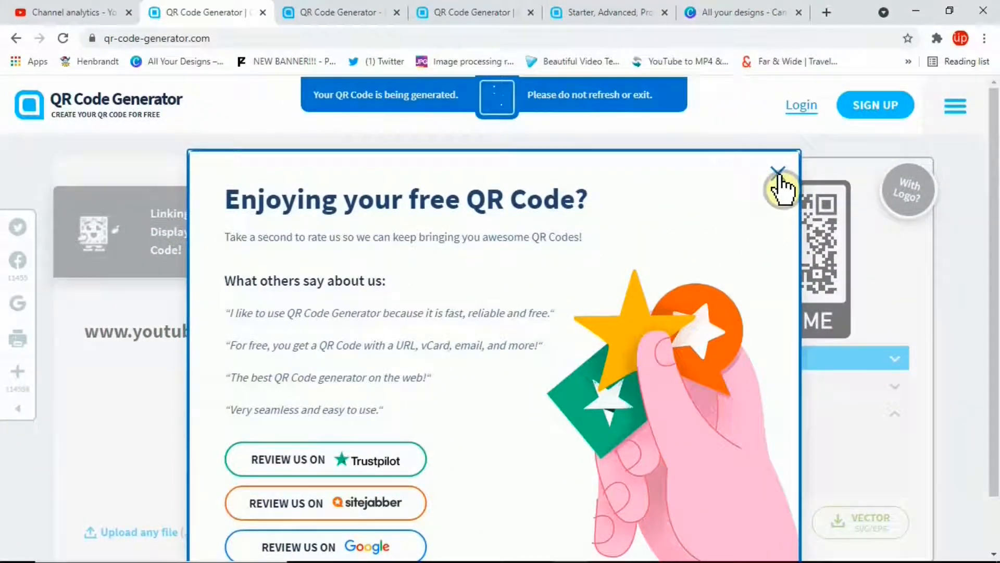
Dismiss the 'Enjoying your free QR Code?' review popup
click(777, 172)
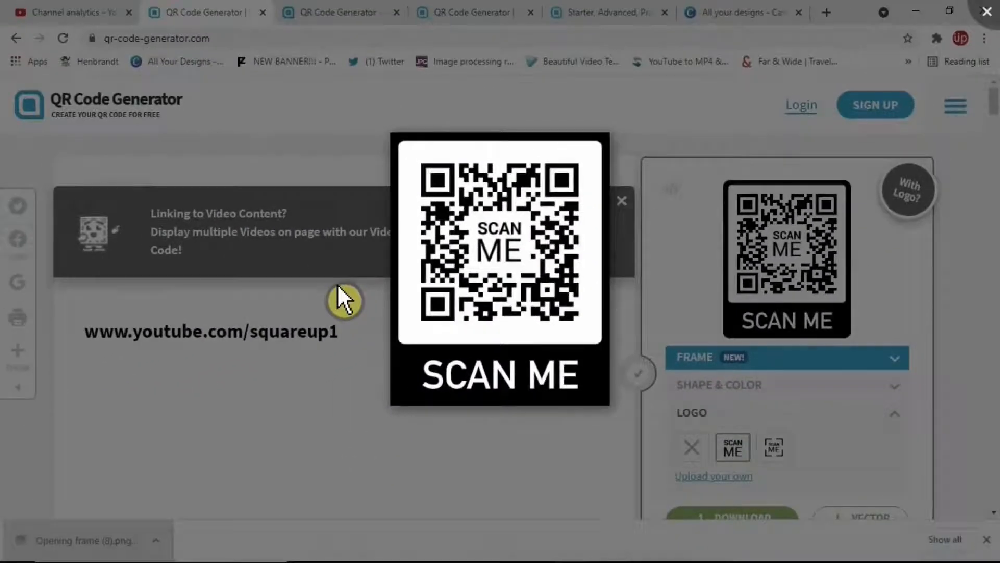
mouse_move(313, 345)
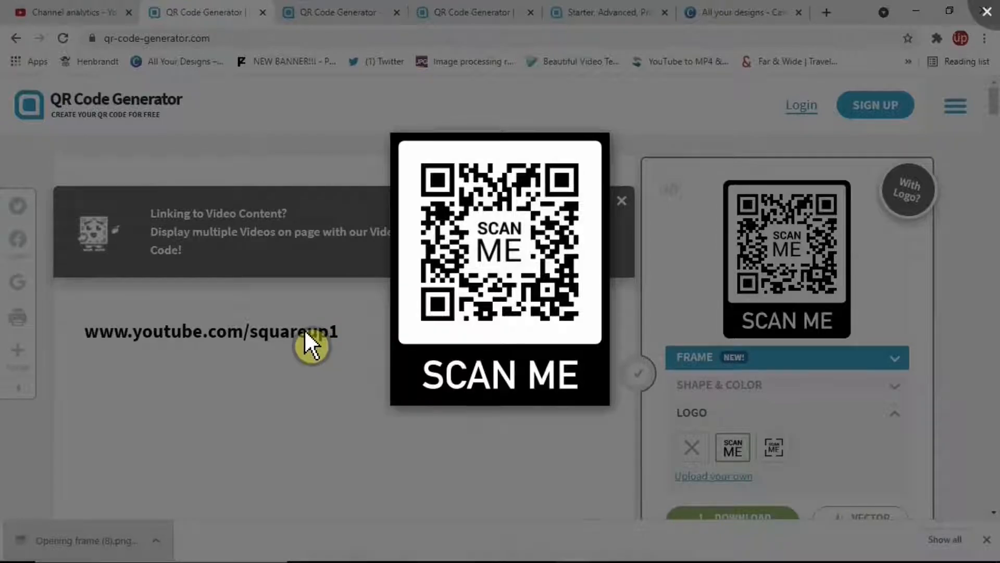
mouse_move(310, 334)
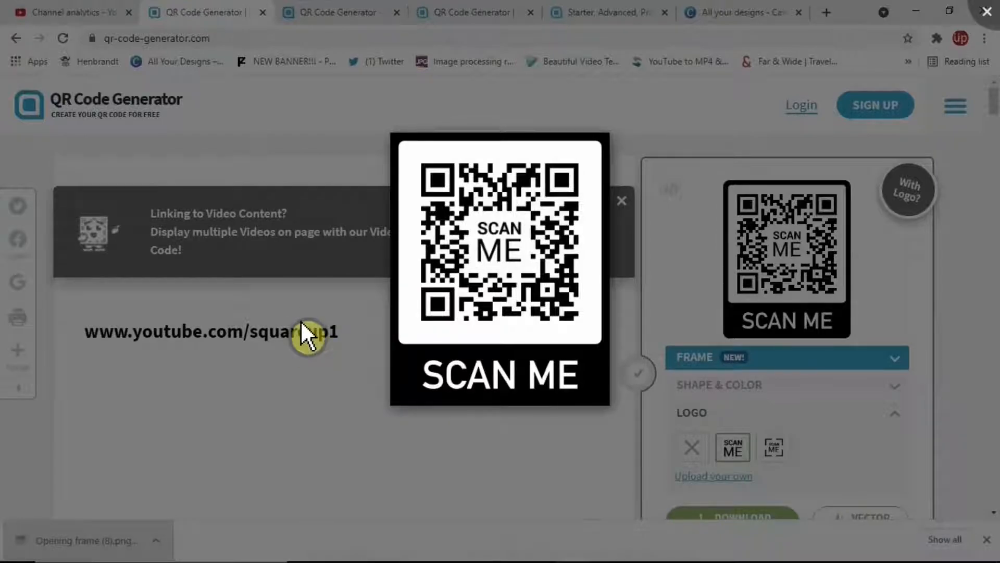
mouse_move(313, 345)
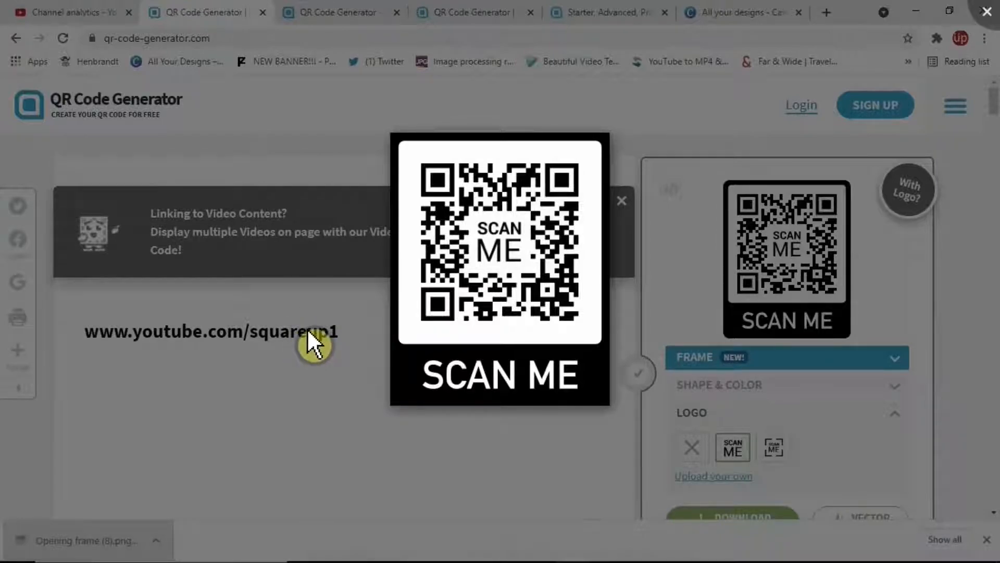